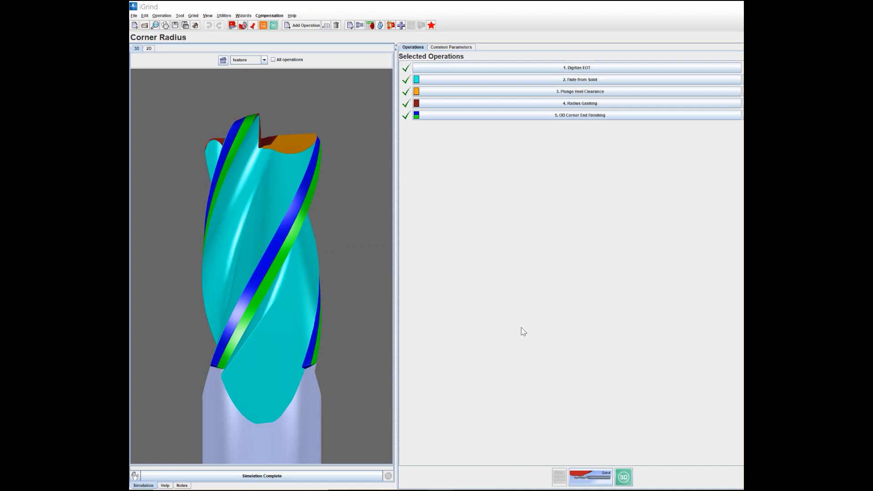
pyautogui.moveTo(508, 338)
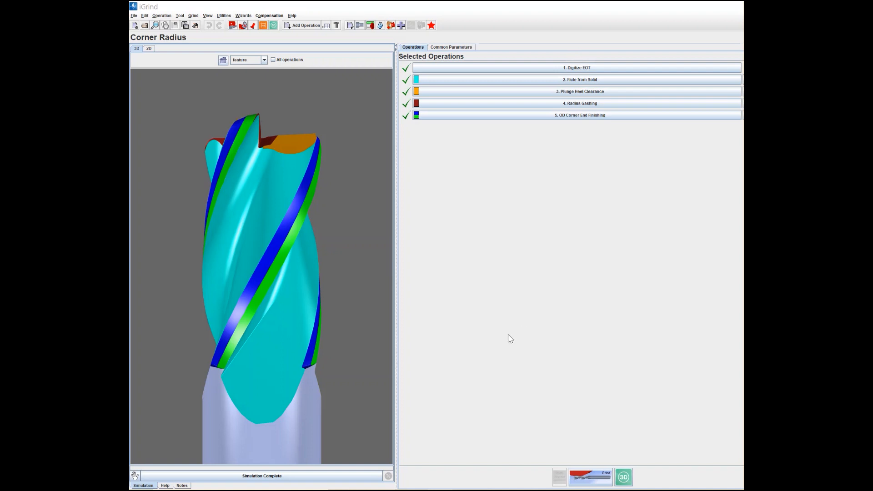
pyautogui.moveTo(413, 266)
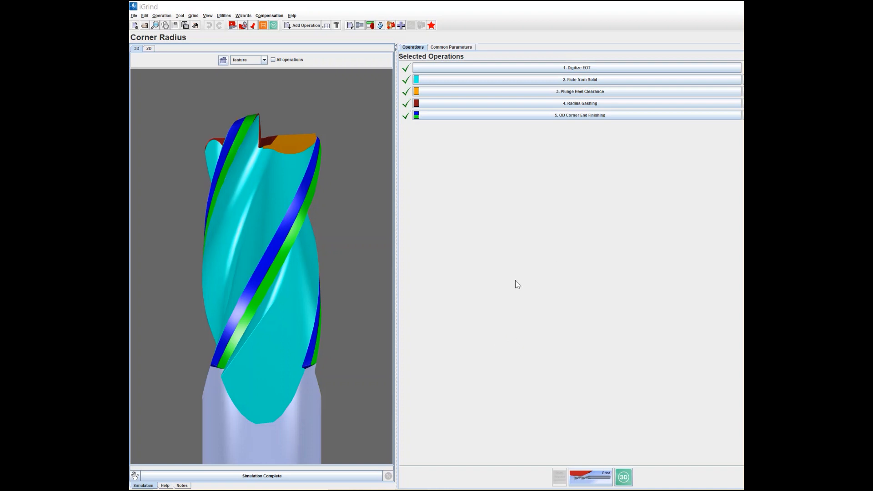
pyautogui.moveTo(295, 292)
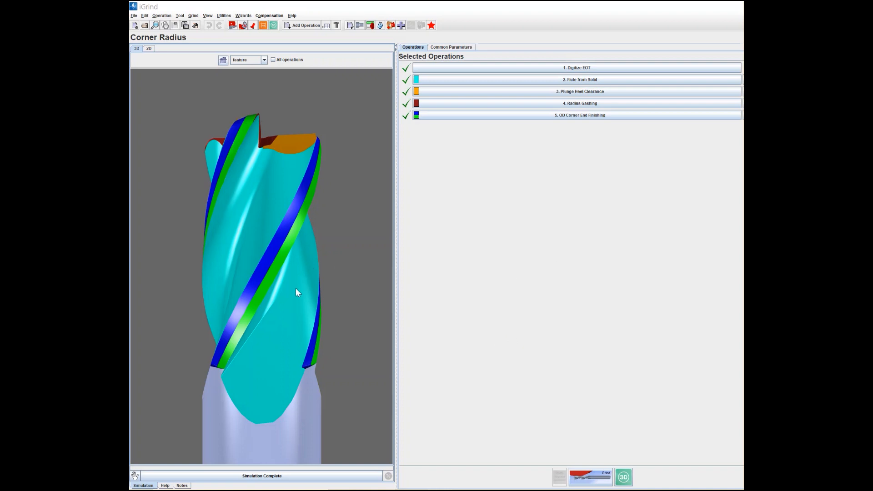
pyautogui.moveTo(273, 286)
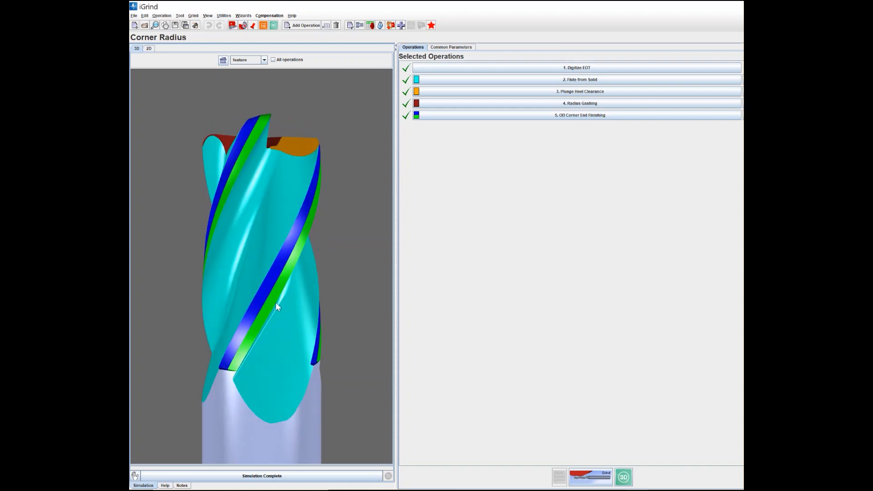
# Orbit the end mill twice, tilting its cutting tip toward the viewer.
pyautogui.moveTo(278, 306); pyautogui.dragTo(285, 289)
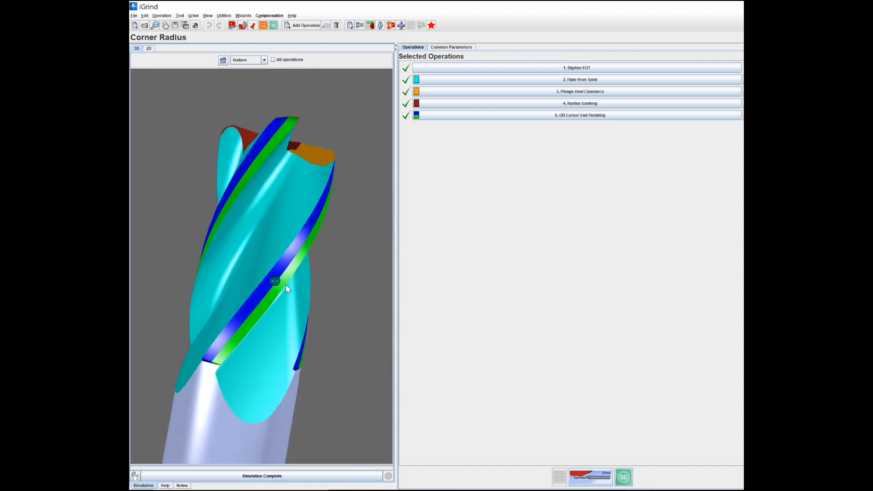
pyautogui.moveTo(287, 287); pyautogui.dragTo(279, 304)
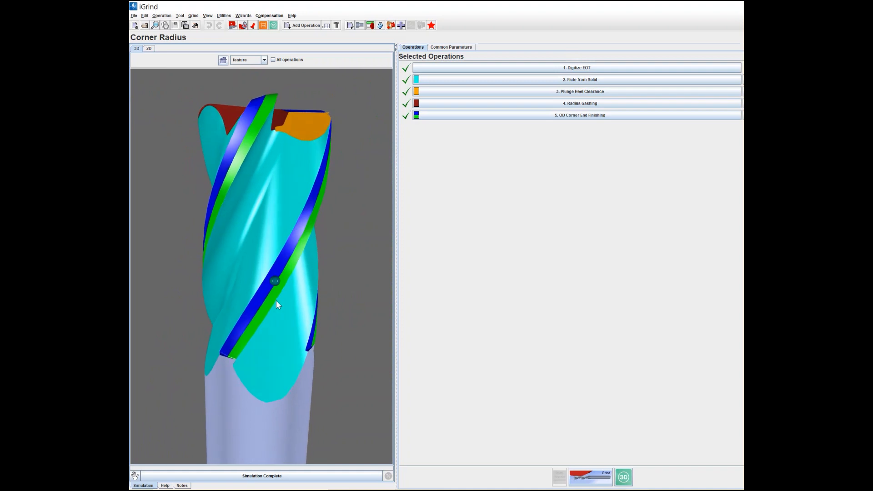
pyautogui.moveTo(310, 290)
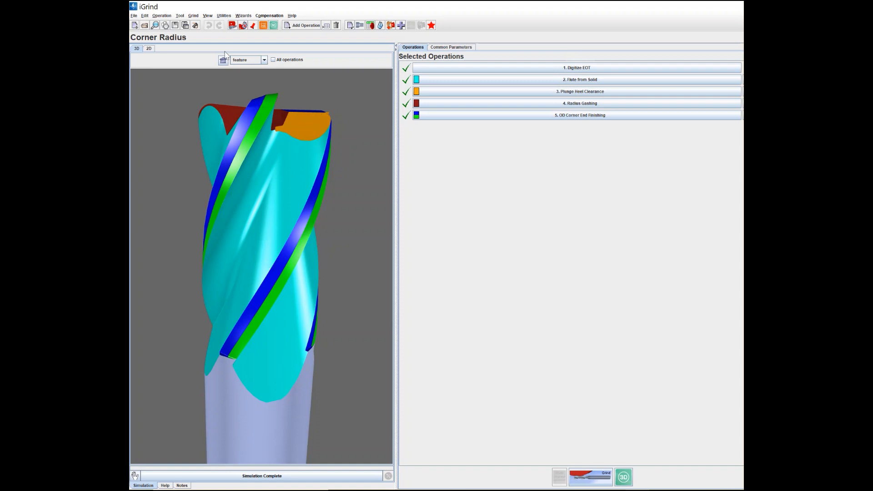
pyautogui.moveTo(223, 60)
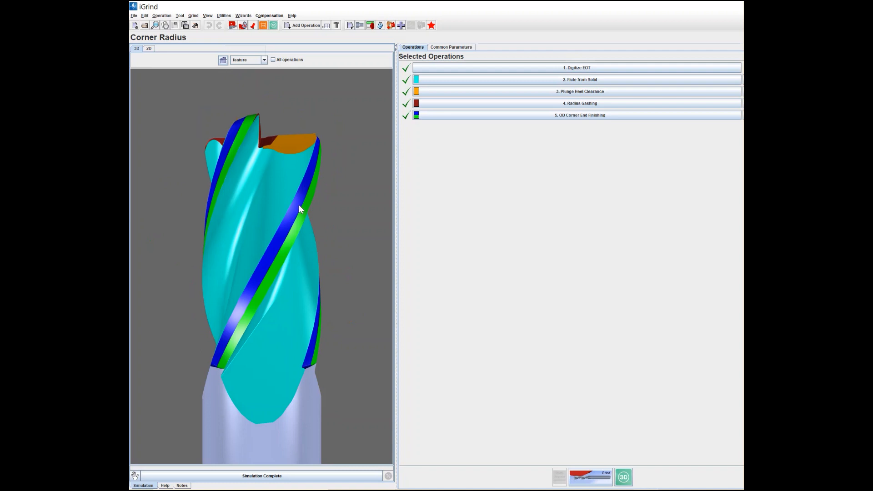
pyautogui.moveTo(266, 65)
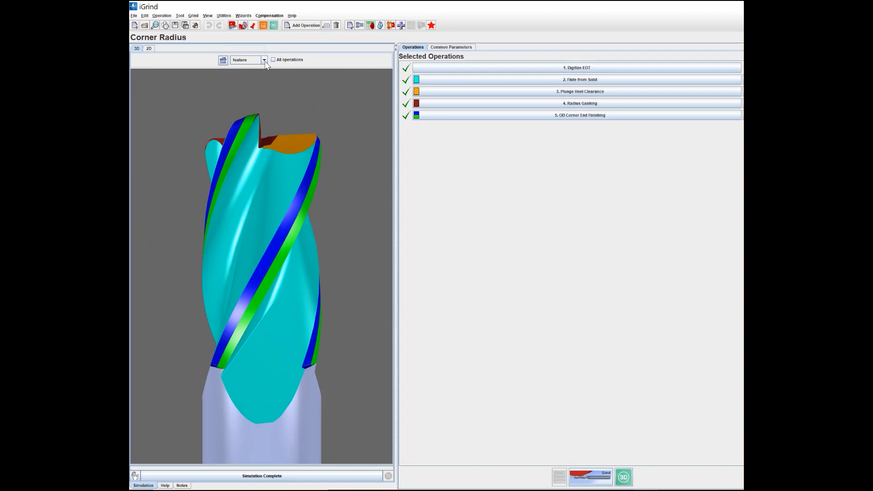
# Set the colour-coding mode to 'operation' so the five operations show distinct colours.
pyautogui.click(263, 59)
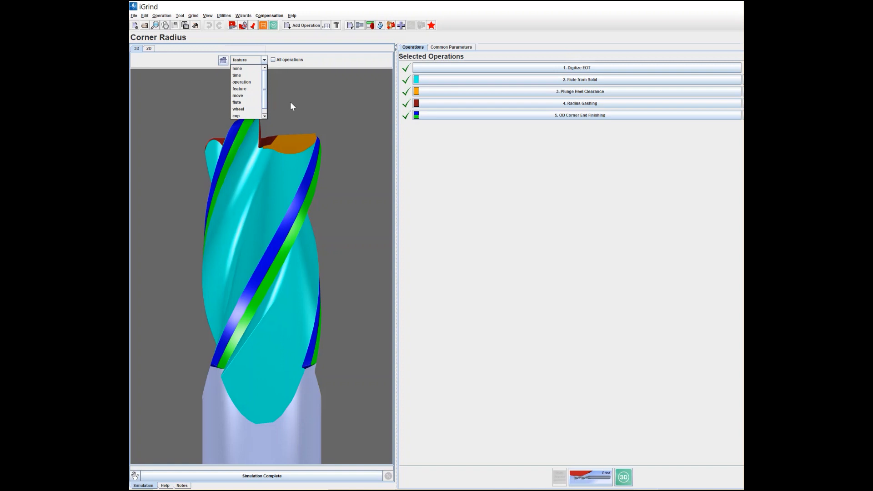
pyautogui.moveTo(294, 110)
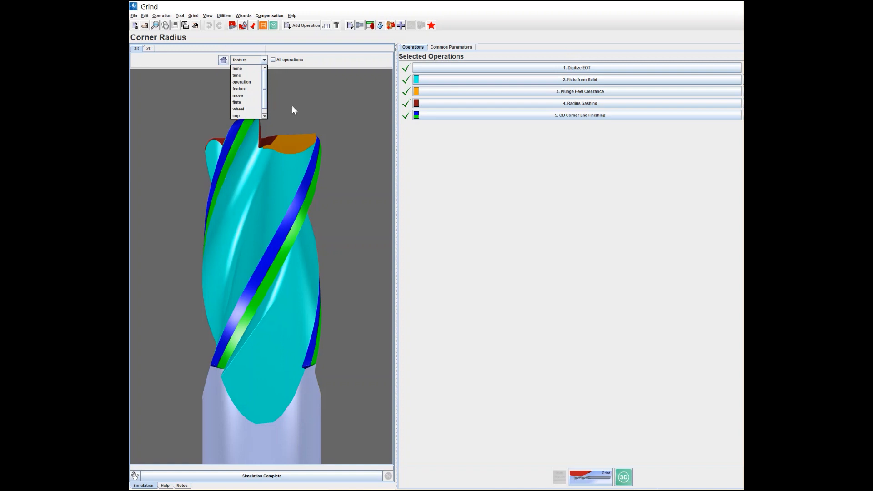
pyautogui.moveTo(304, 113)
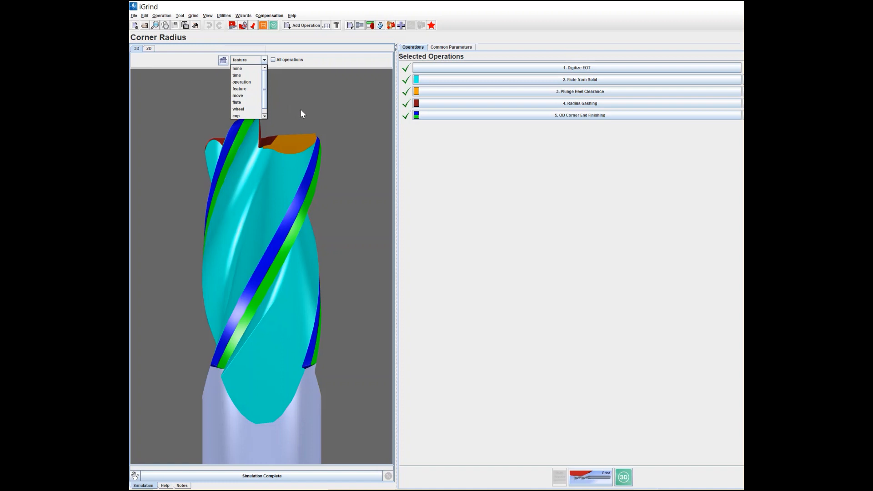
pyautogui.moveTo(246, 87)
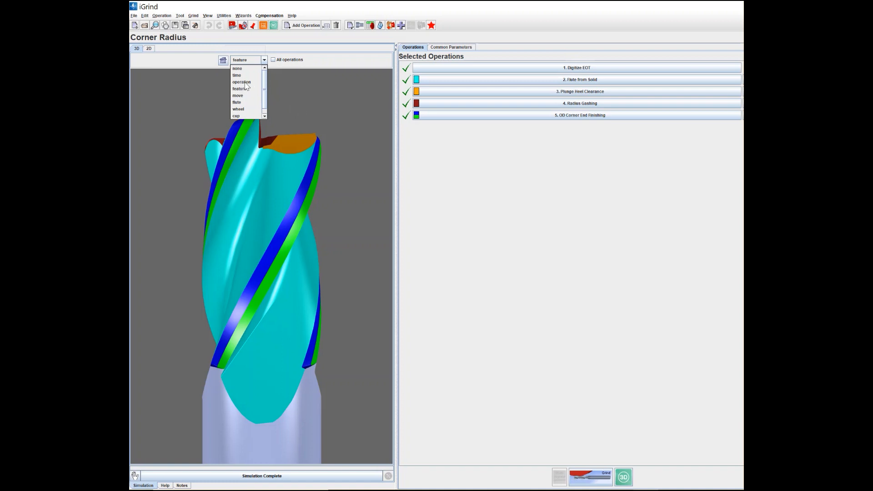
pyautogui.click(241, 82)
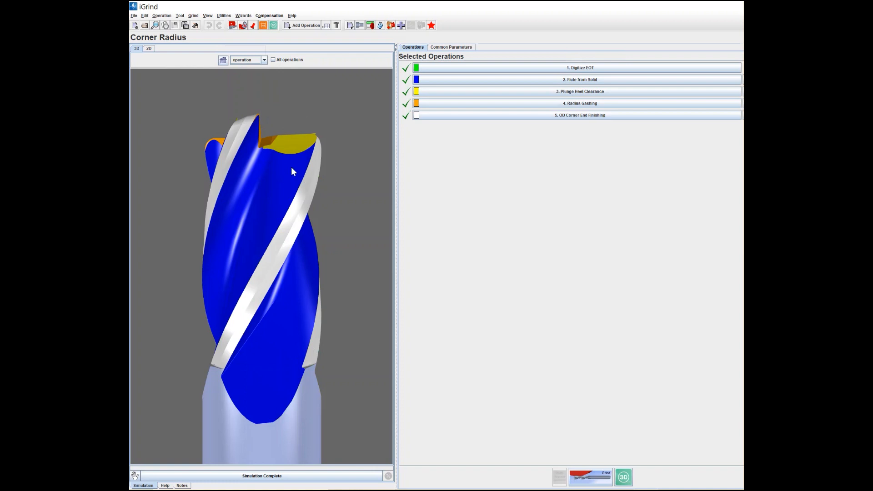
pyautogui.moveTo(309, 213)
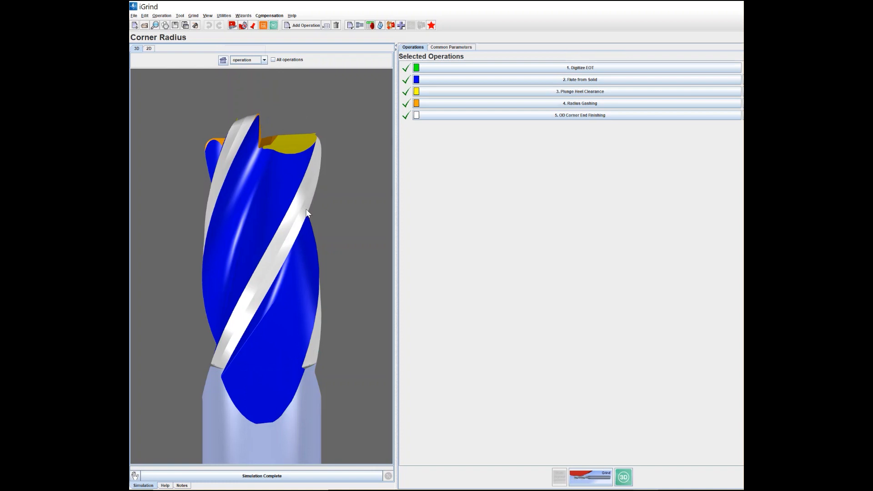
pyautogui.moveTo(274, 245)
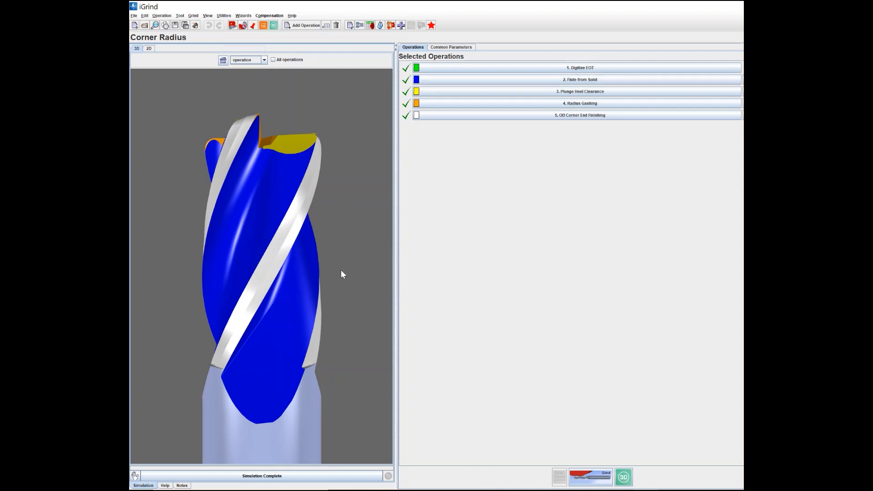
pyautogui.moveTo(304, 159)
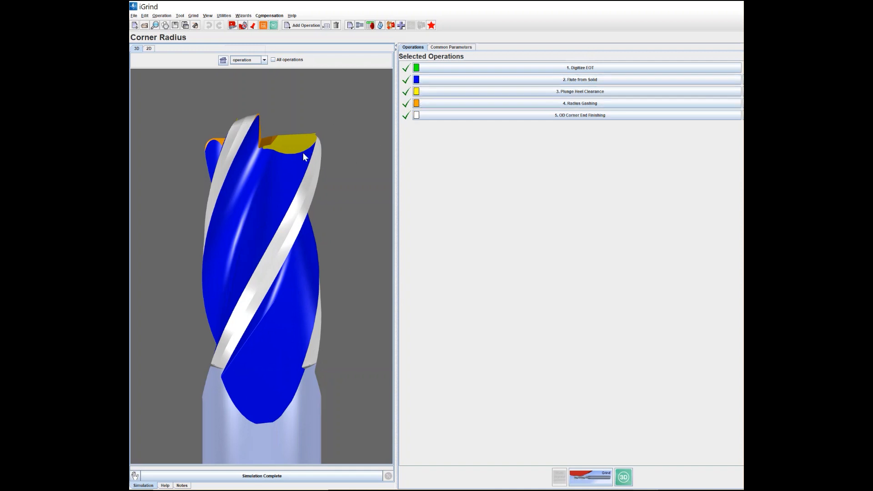
pyautogui.moveTo(340, 169)
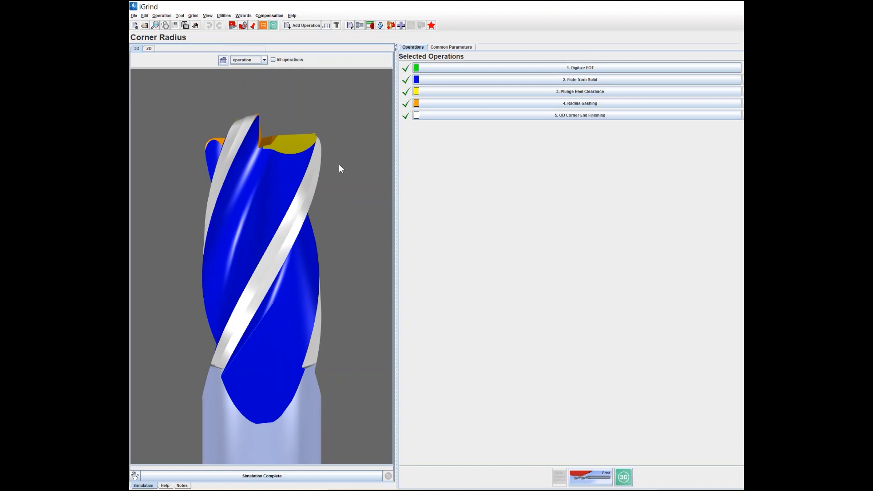
# Change the colour-coding mode to 'time', showing a red body with blue flute bands.
pyautogui.click(262, 60)
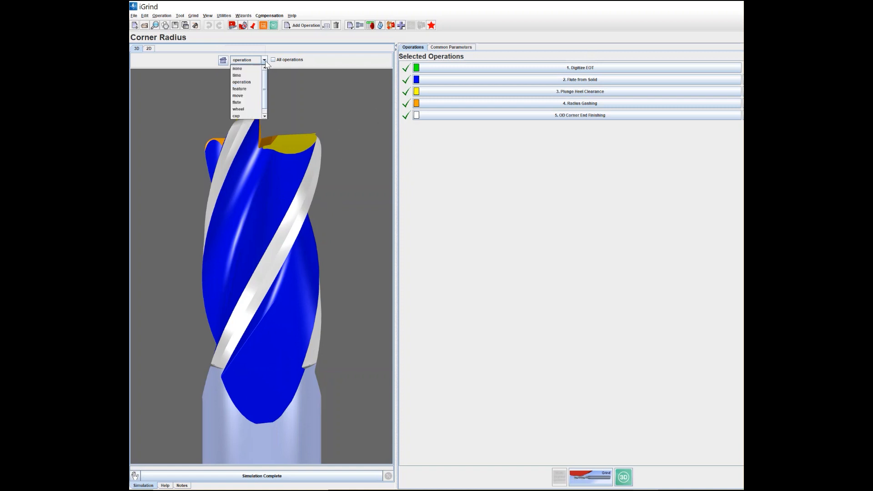
pyautogui.moveTo(241, 82)
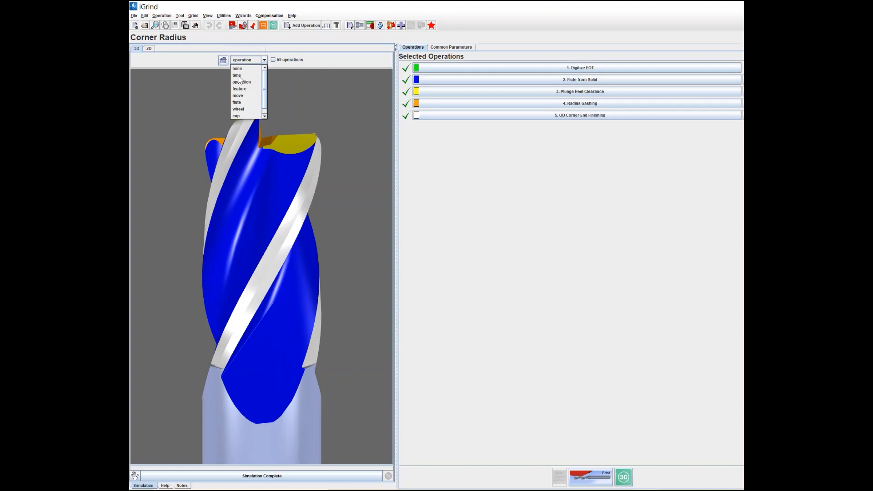
pyautogui.click(235, 74)
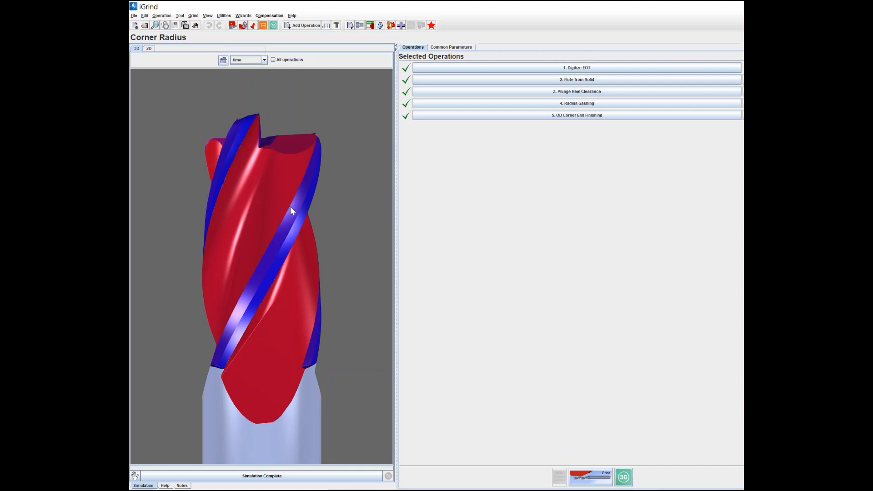
pyautogui.moveTo(298, 207)
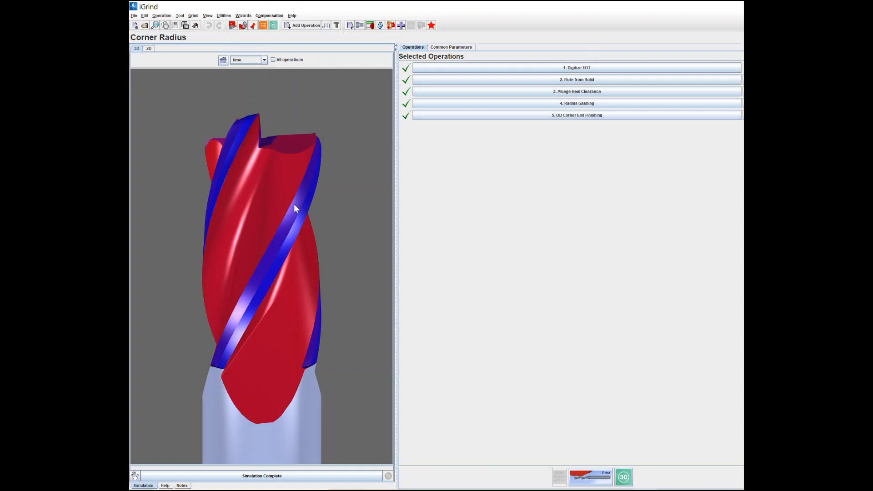
pyautogui.moveTo(294, 214)
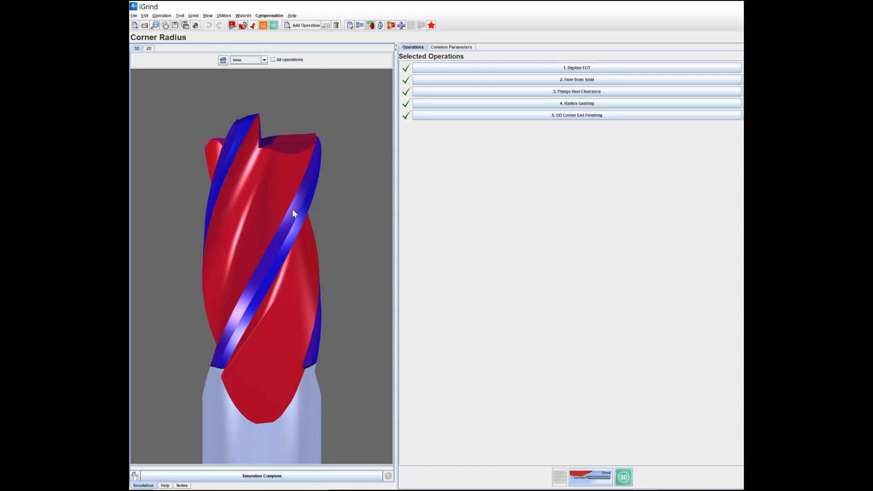
pyautogui.moveTo(304, 249)
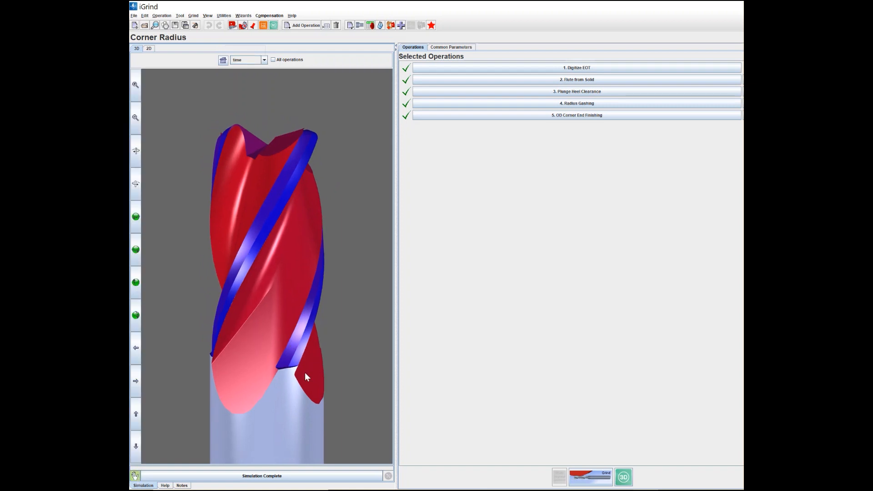
pyautogui.moveTo(329, 262)
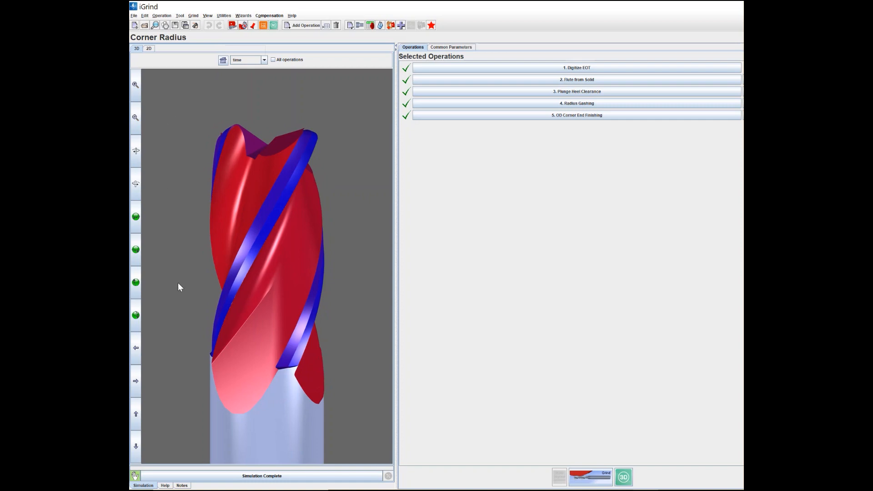
pyautogui.moveTo(180, 60)
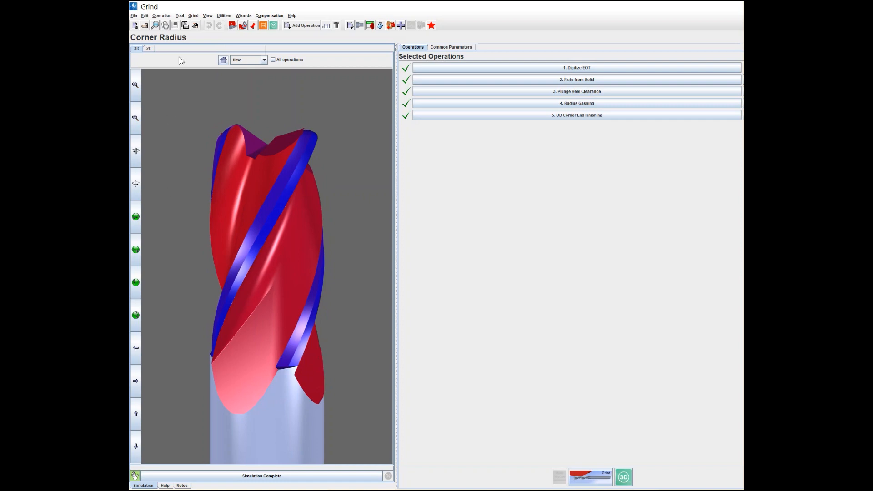
# Show the navigation palette and rotate the end mill two steps about its axis.
pyautogui.click(135, 85)
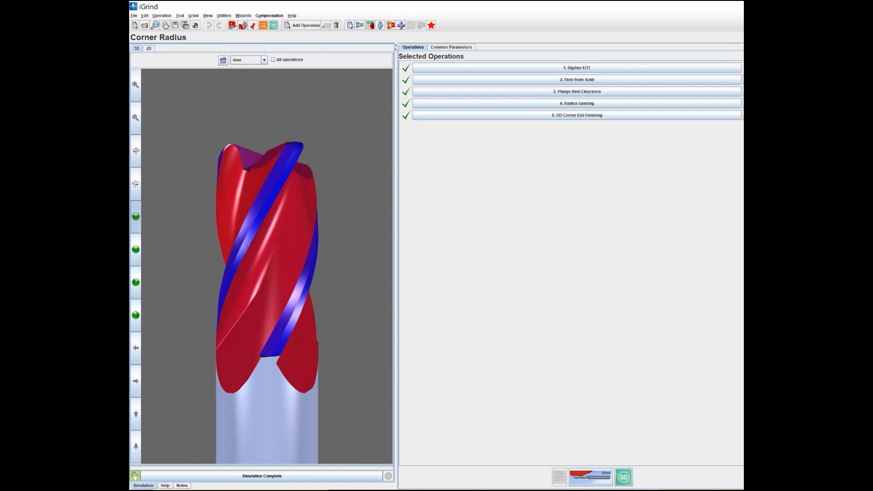
pyautogui.click(135, 381)
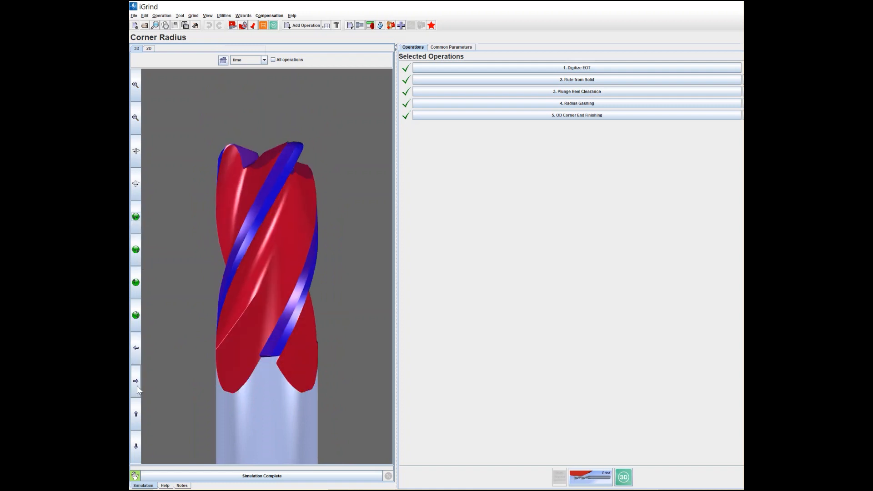
pyautogui.click(136, 381)
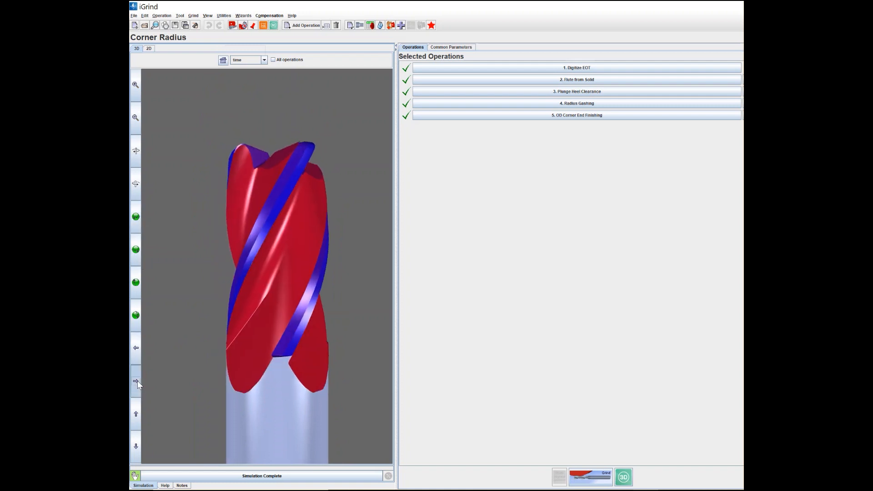